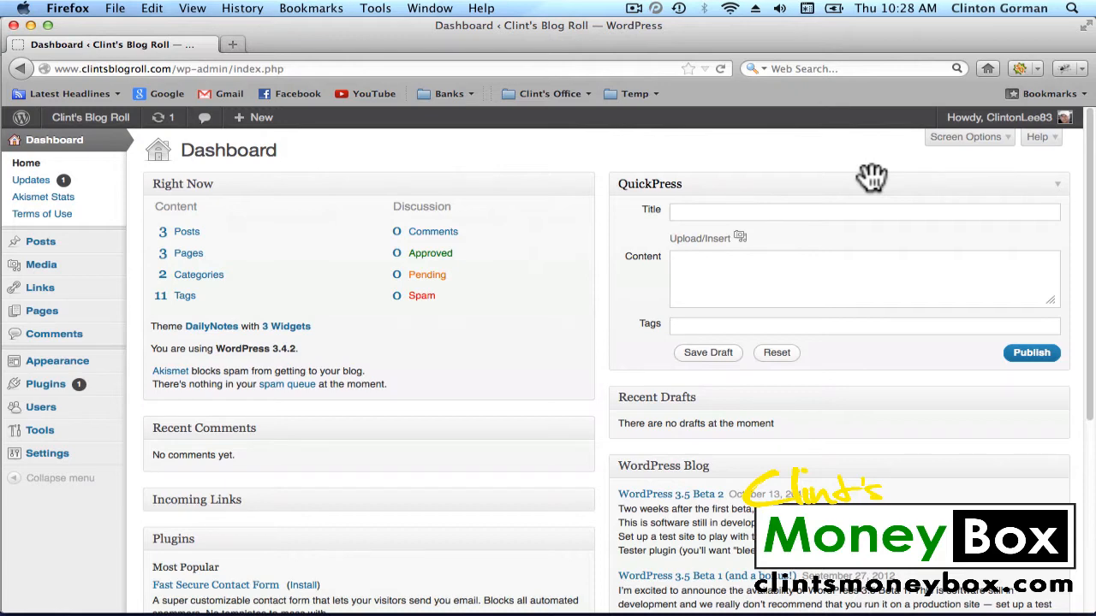
mouse_move(42, 213)
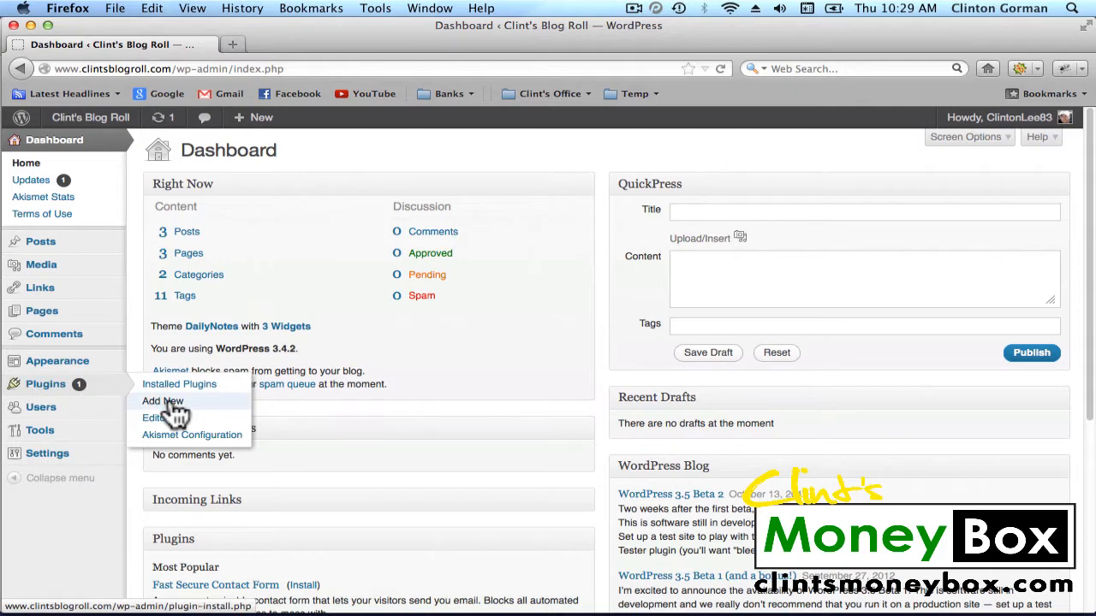
Search the WordPress plugin directory for "robots meta" from Plugins > Add New.
left_click(163, 400)
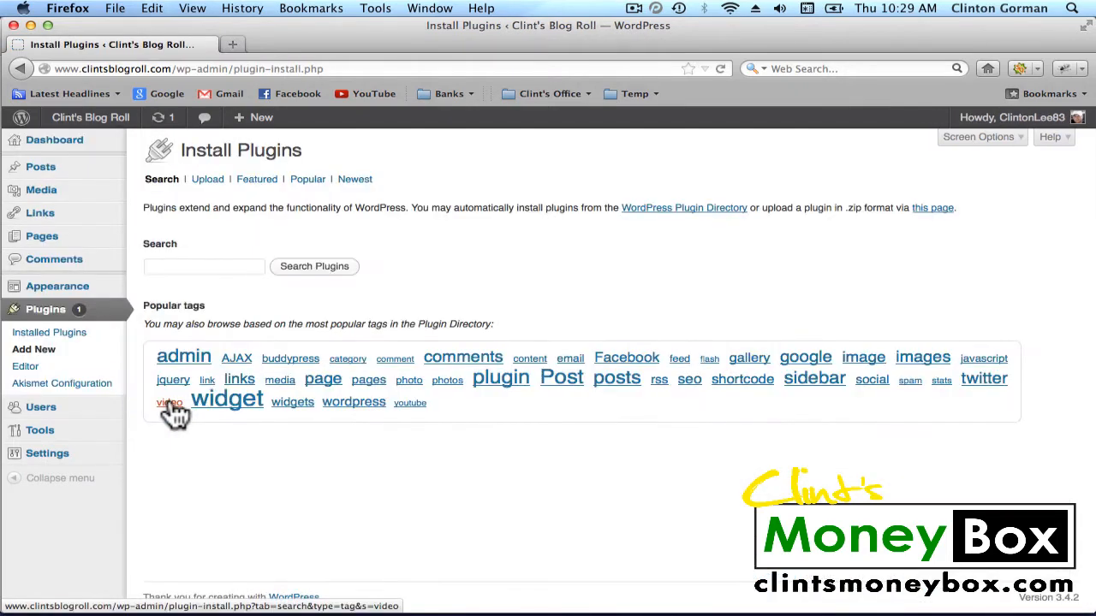
left_click(204, 267)
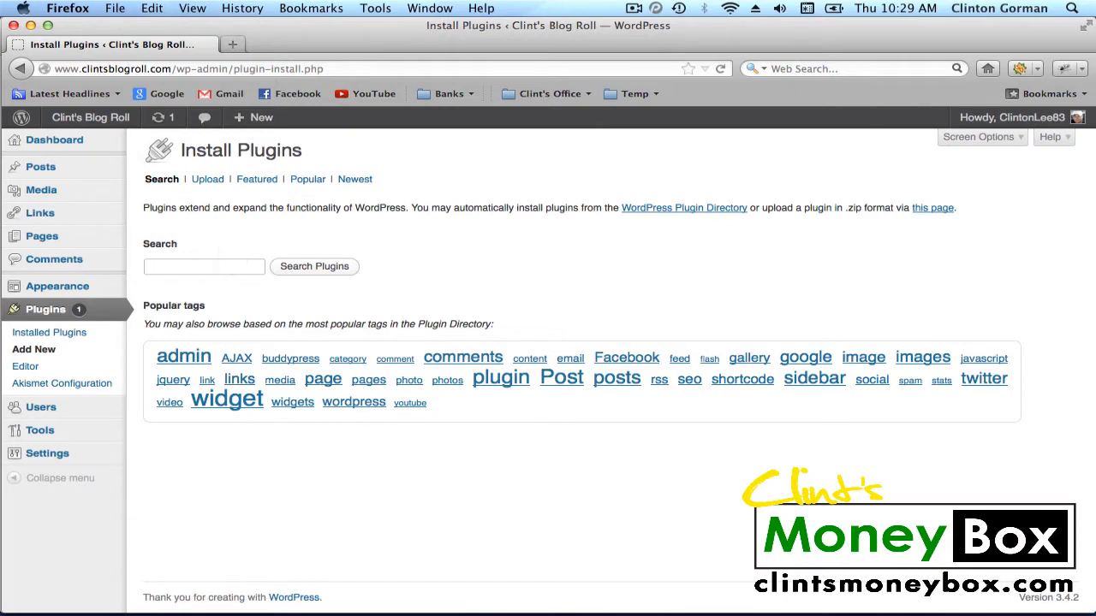
type("robots met")
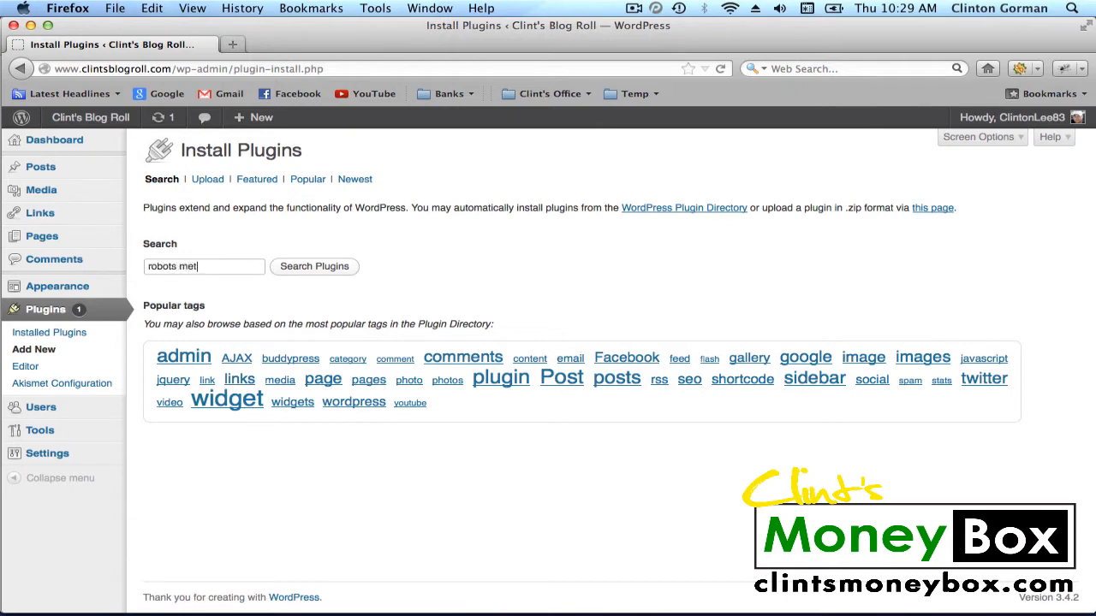
type("a")
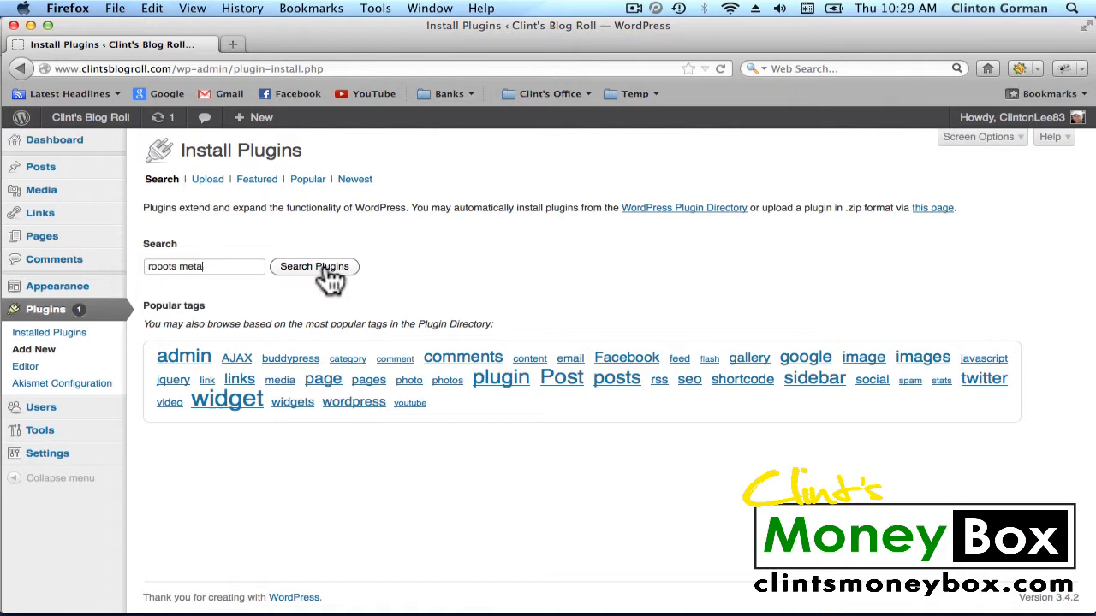
left_click(315, 267)
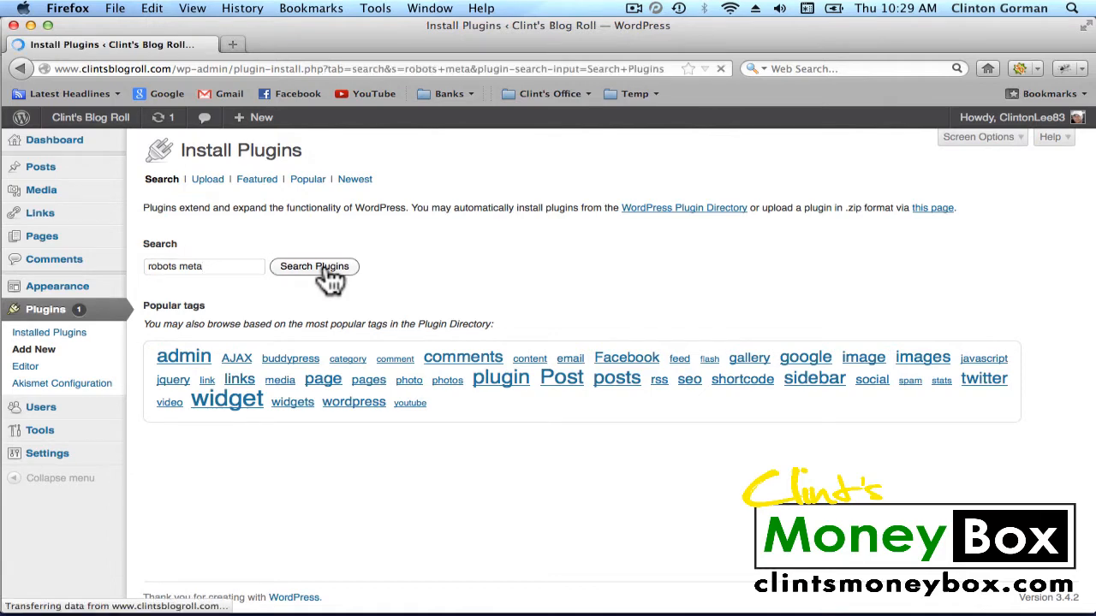
Install the Robots Meta 3.3.1 plugin from the search results and confirm.
left_click(314, 267)
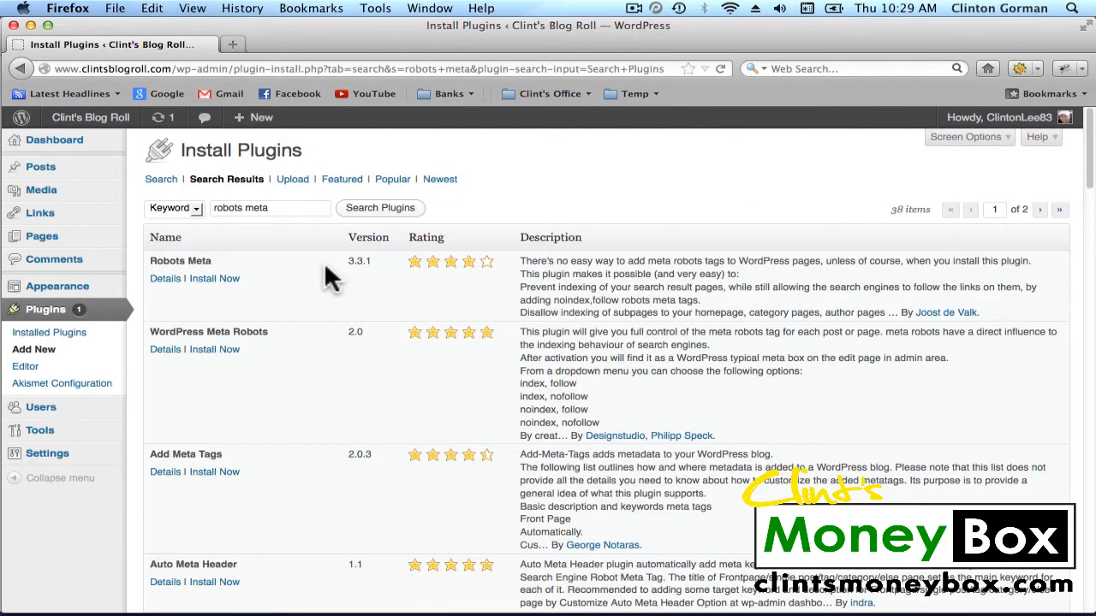
mouse_move(487, 317)
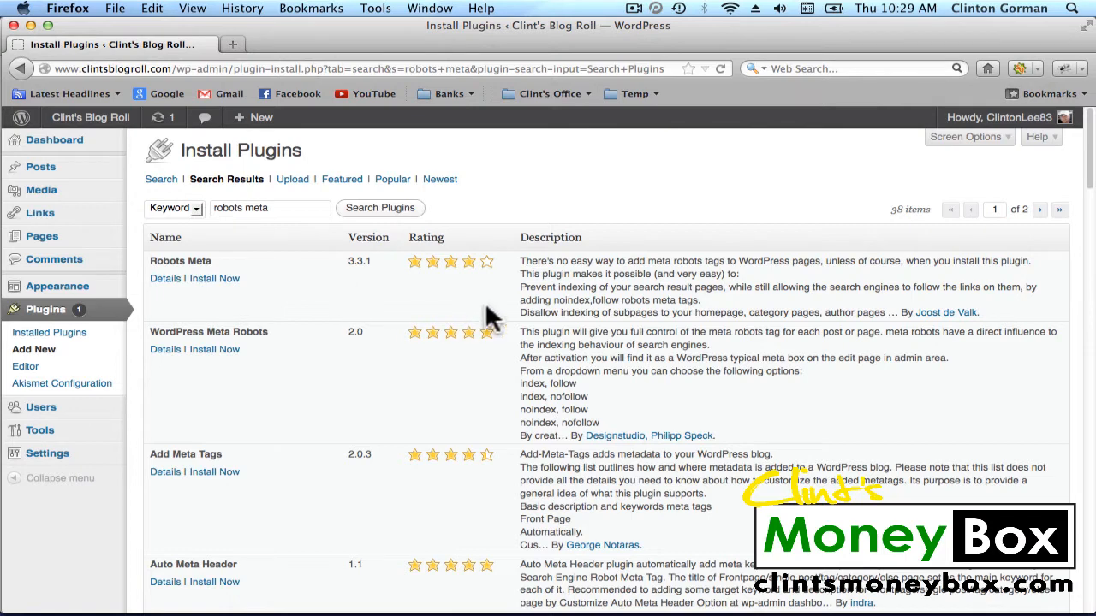
mouse_move(945, 312)
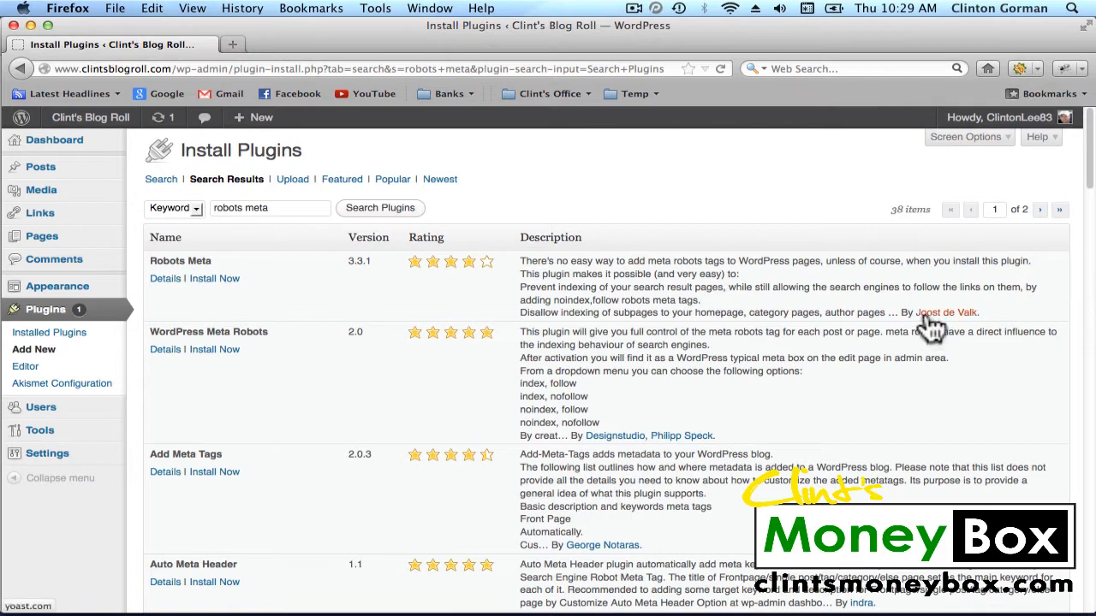
mouse_move(251, 310)
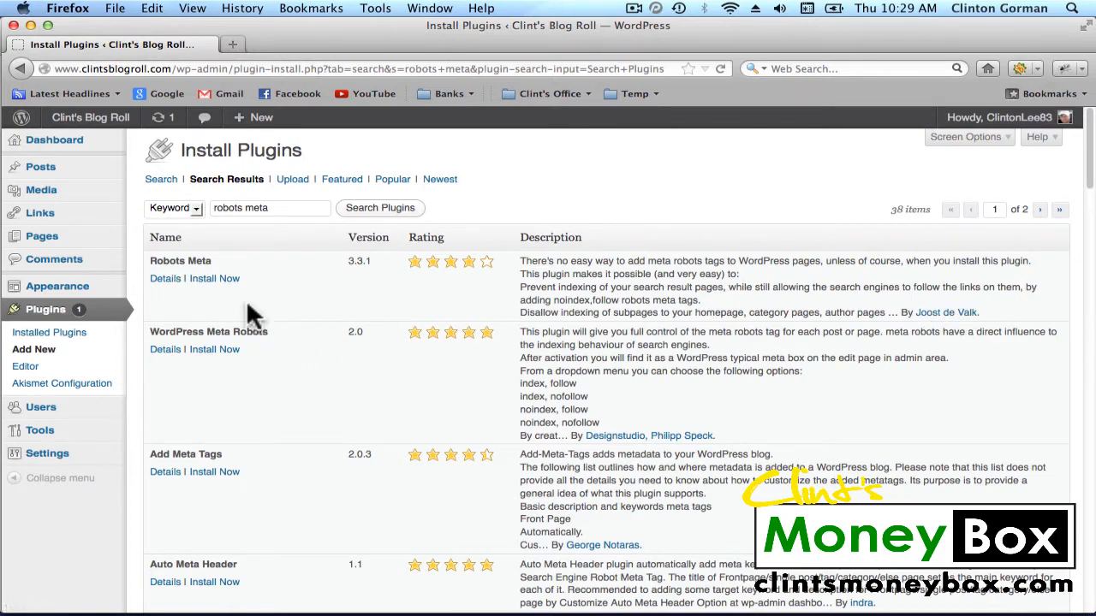
mouse_move(214, 278)
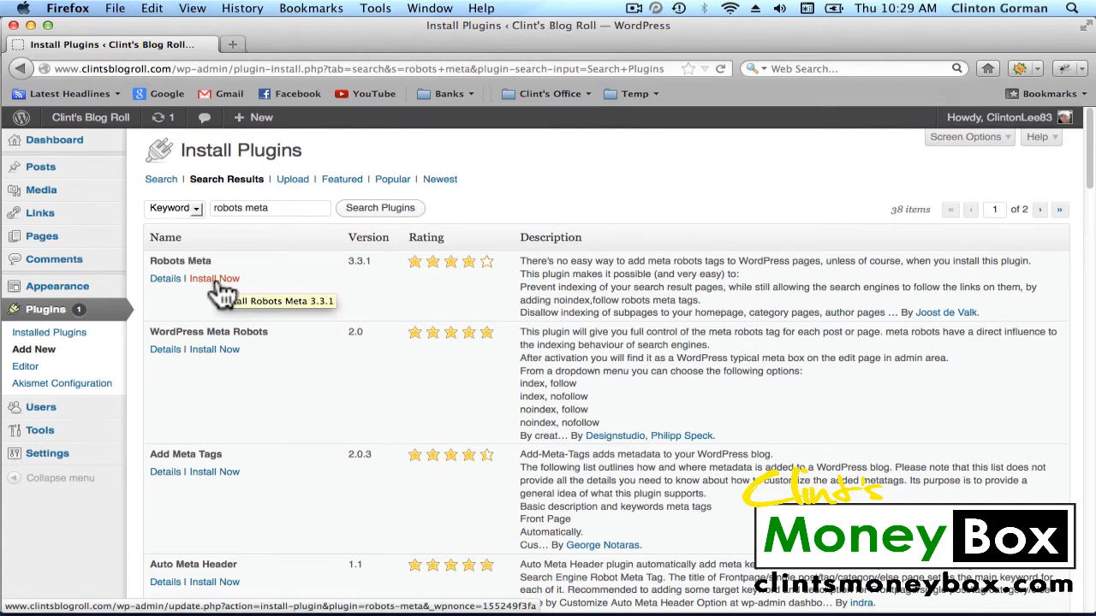
left_click(214, 279)
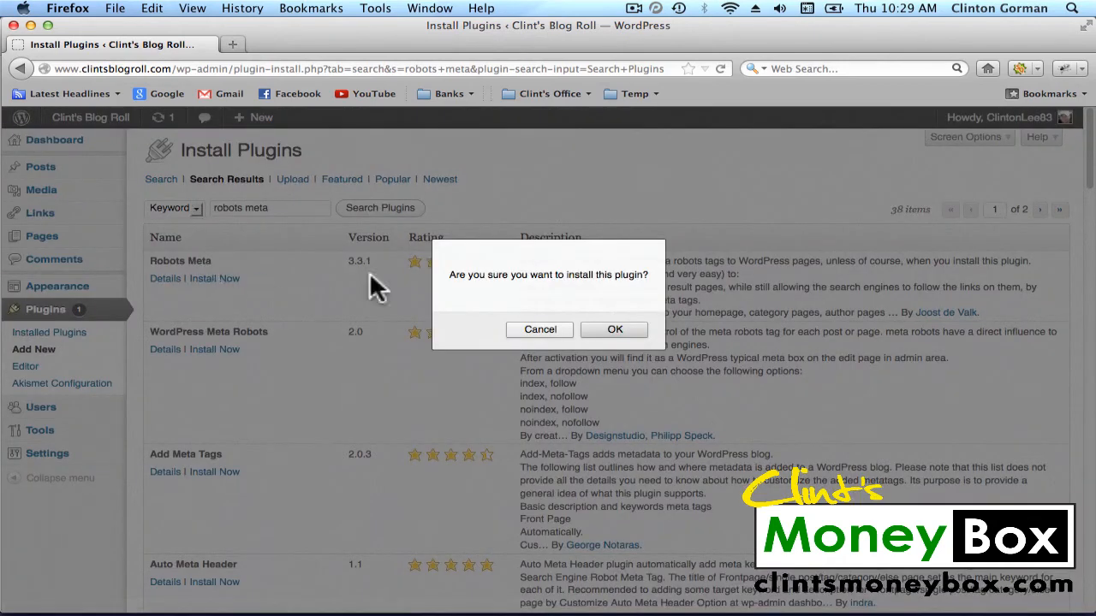
left_click(614, 329)
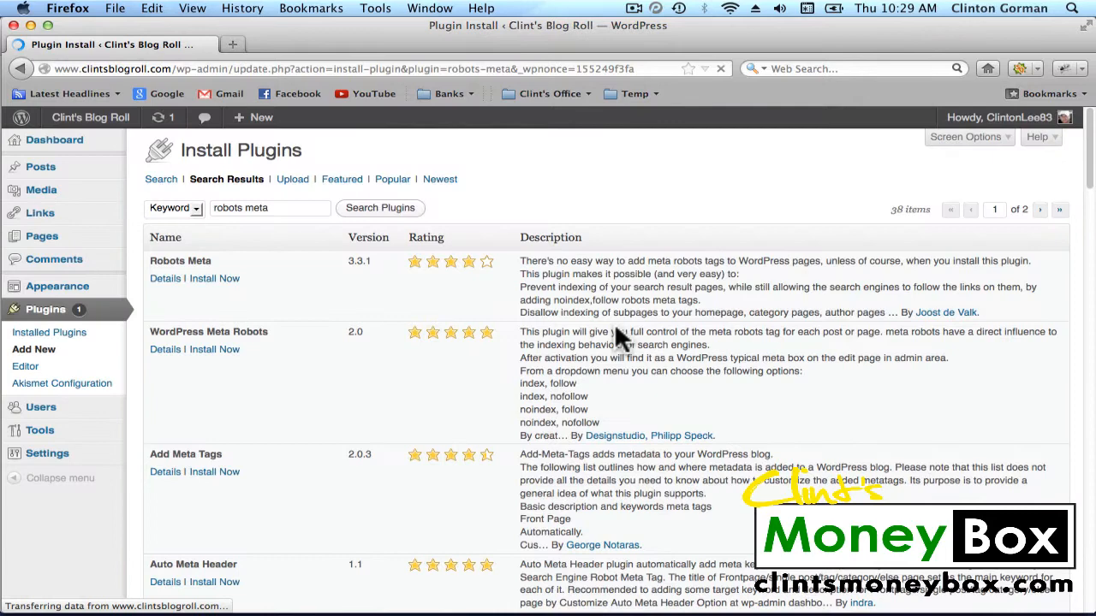
Activate Robots Meta and scroll the installed plugins list to find it.
left_click(214, 278)
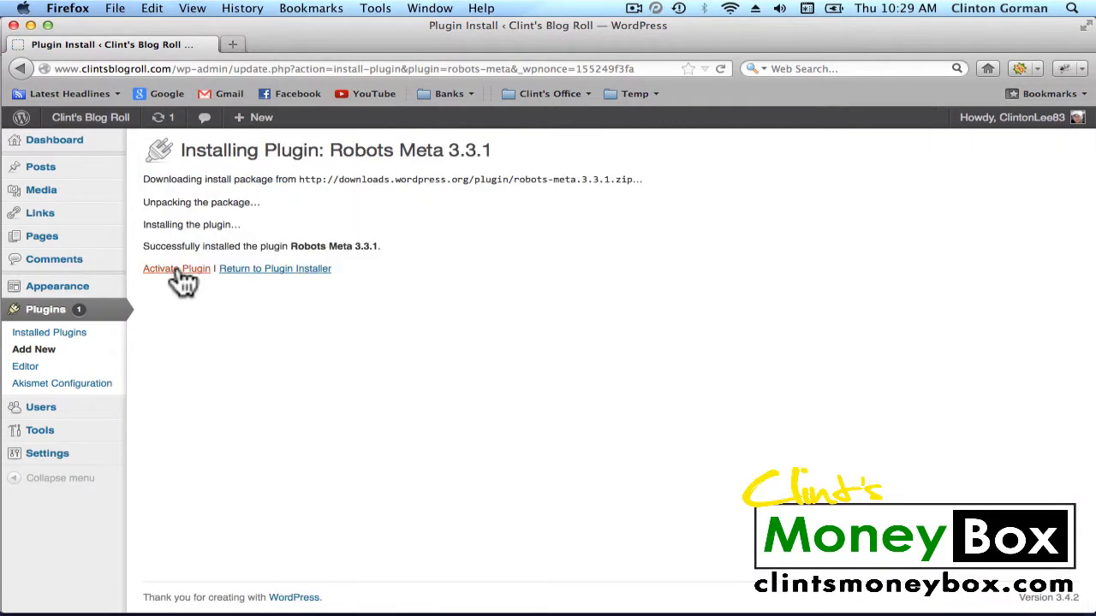
left_click(177, 268)
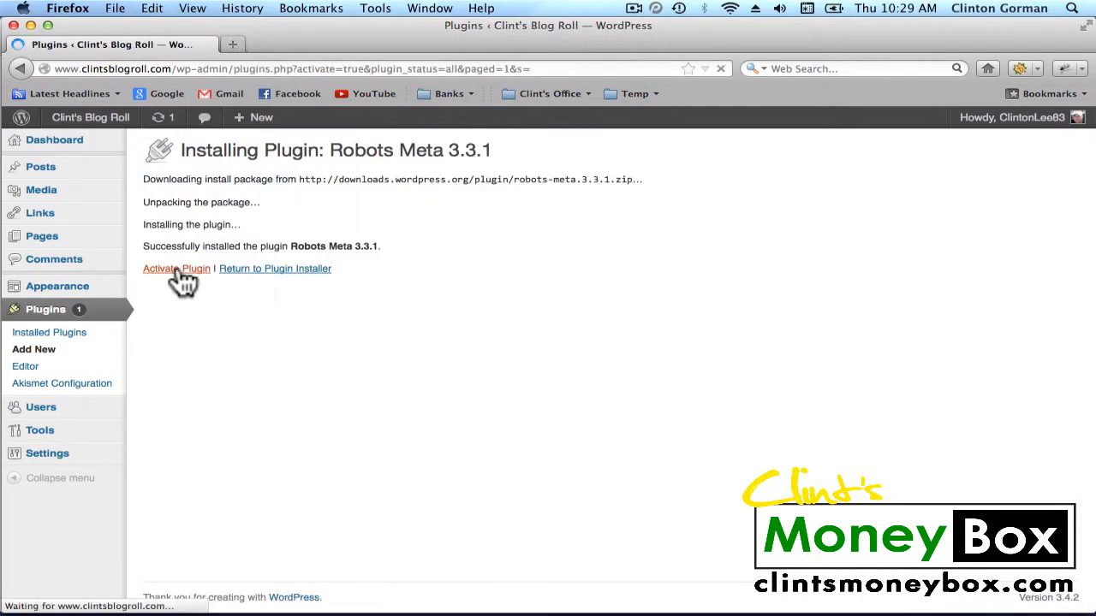
left_click(176, 268)
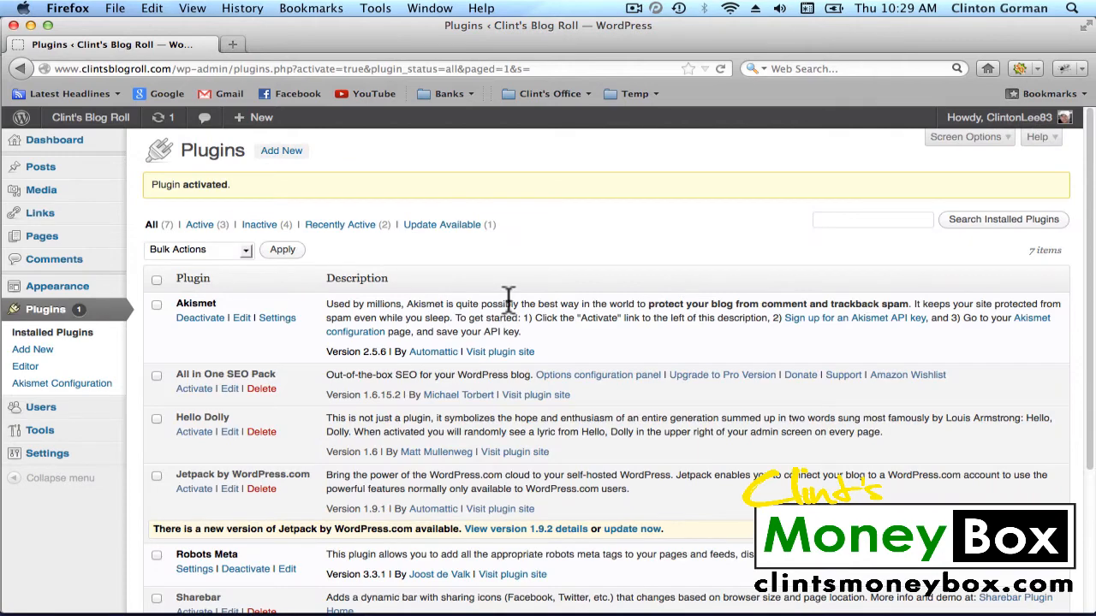
scroll("down", 3)
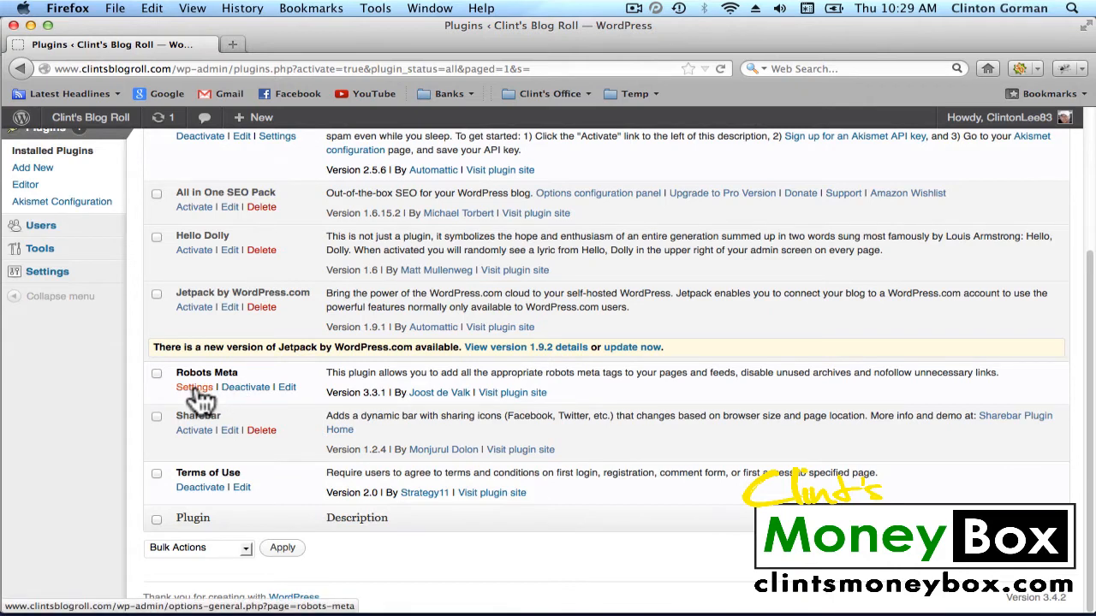
Save Robots Meta settings with comment-feed noindex, admin blocking and nofollow comment links.
left_click(194, 387)
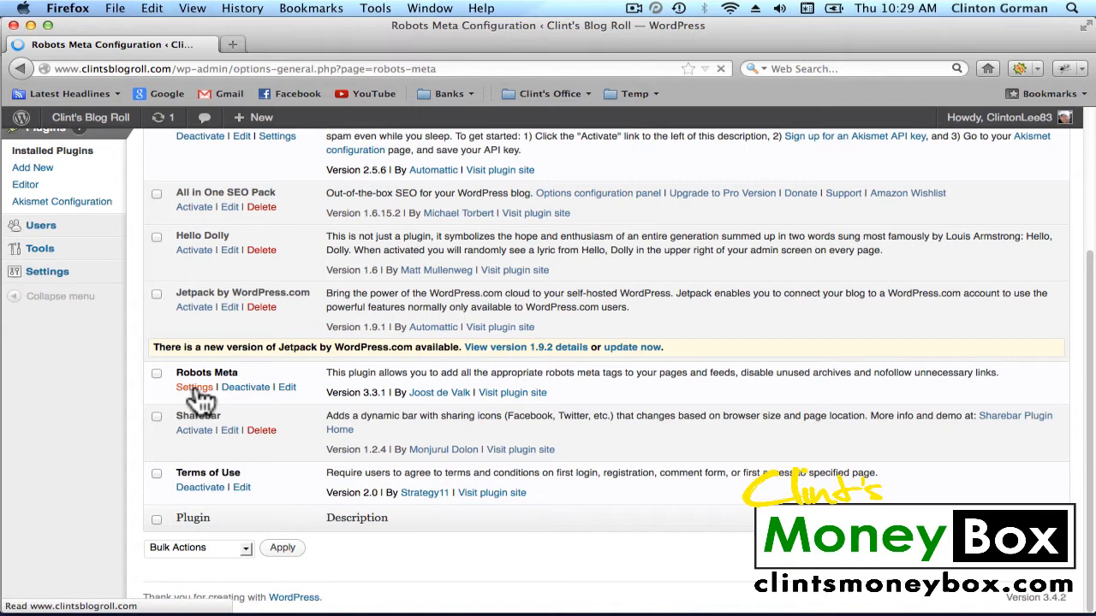
left_click(193, 387)
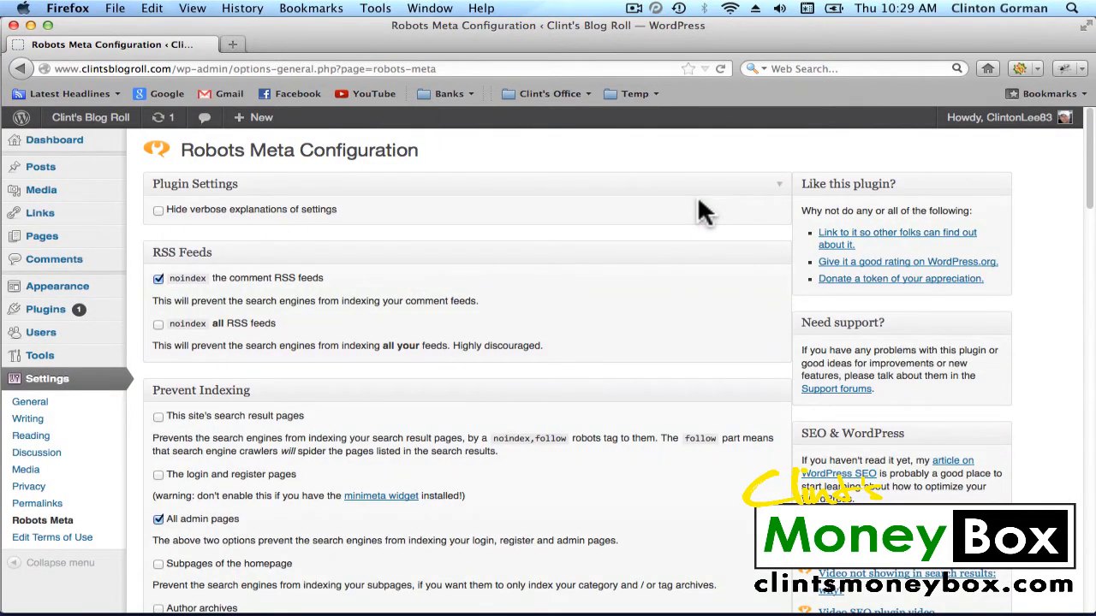
mouse_move(655, 235)
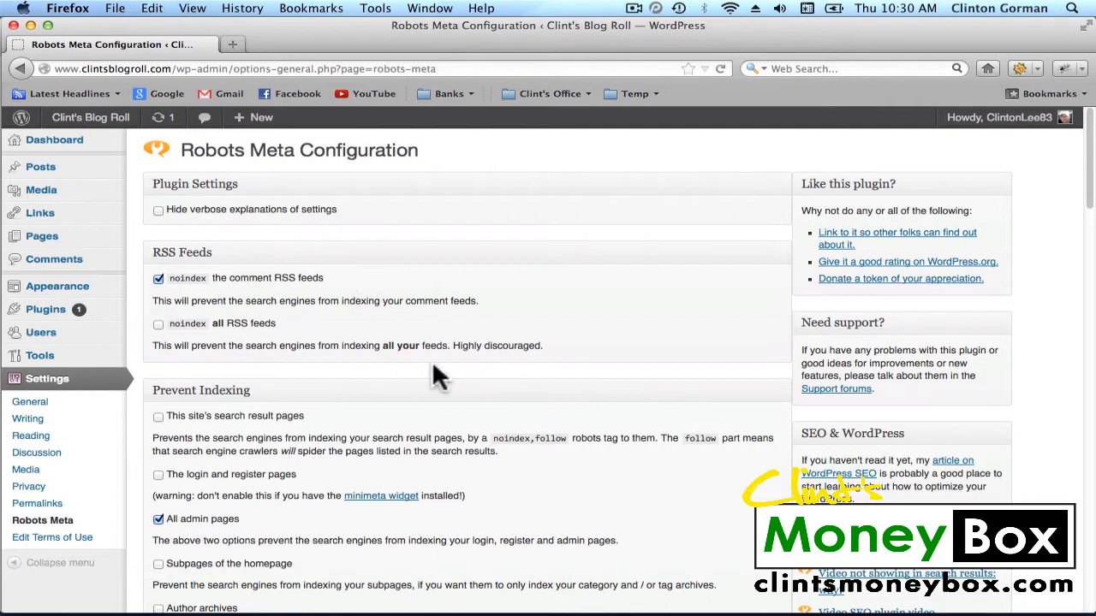
scroll("down", 3)
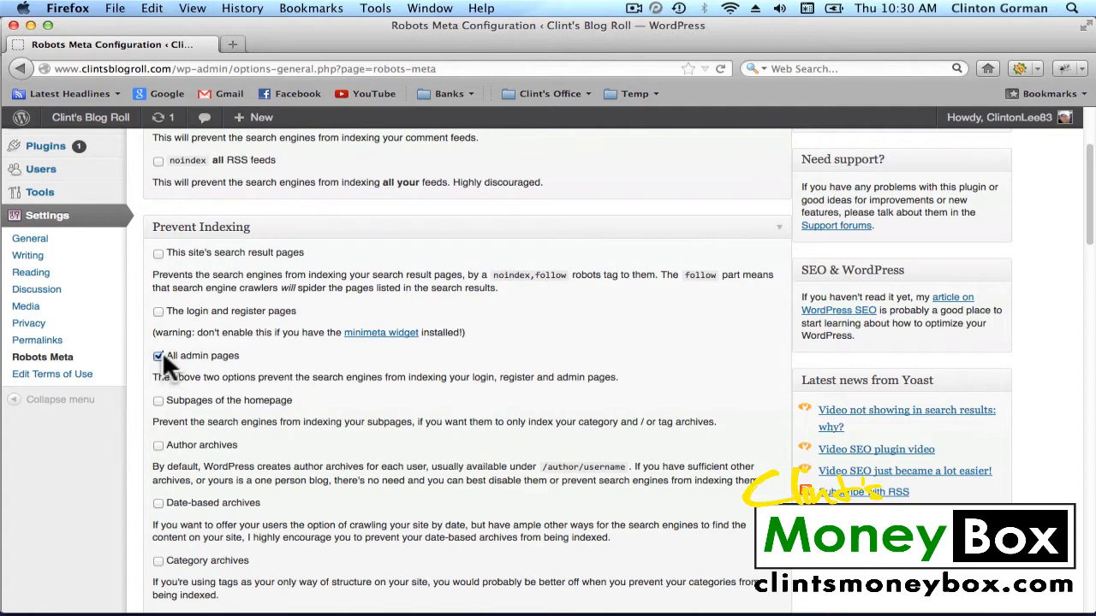
scroll("down", 3)
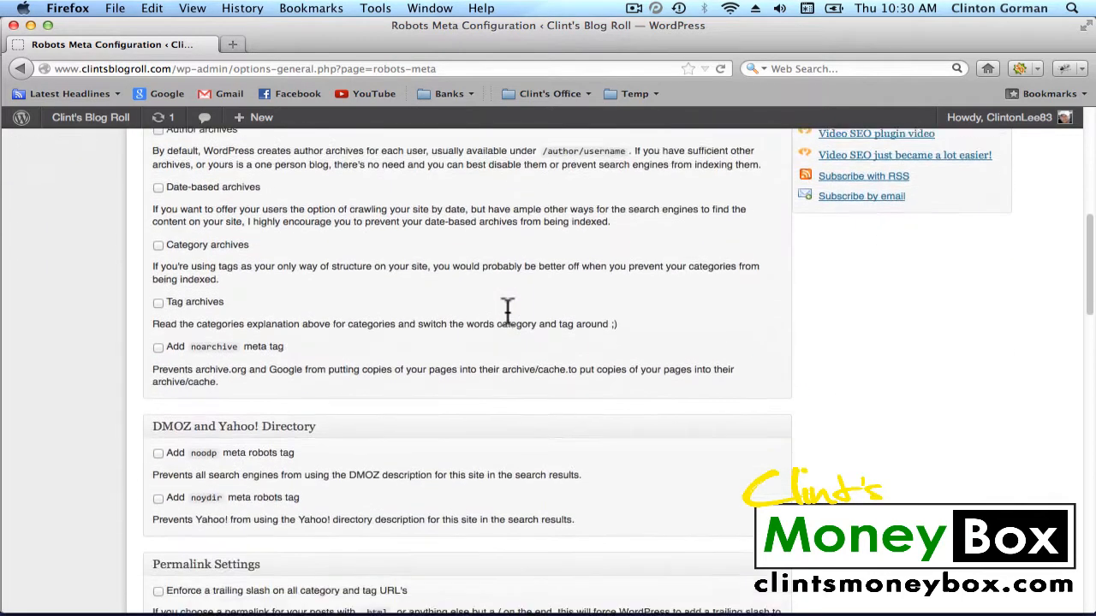
scroll("down", 3)
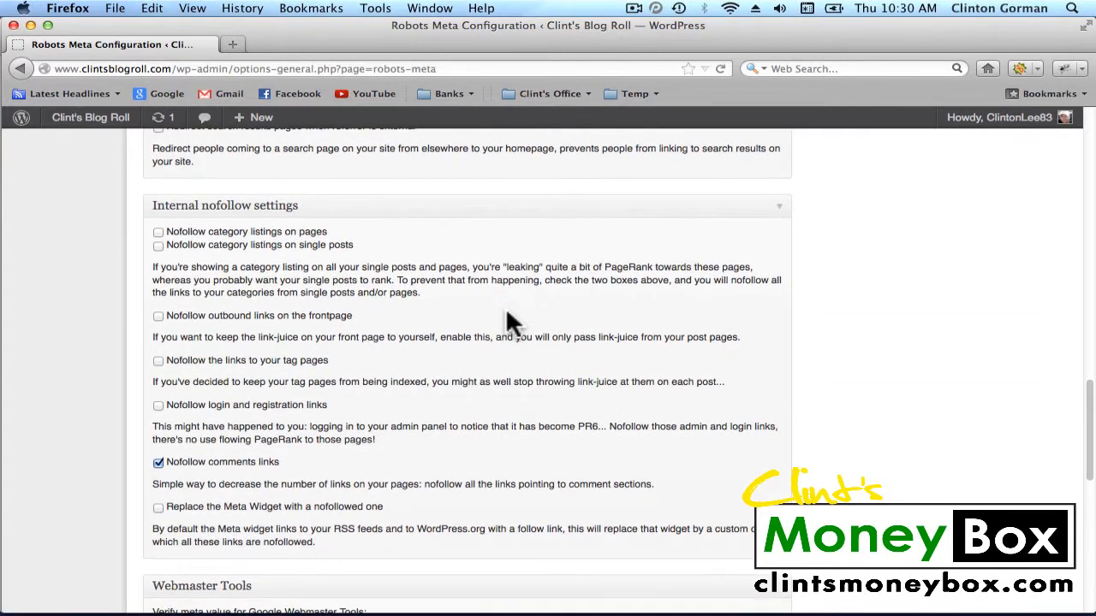
mouse_move(188, 479)
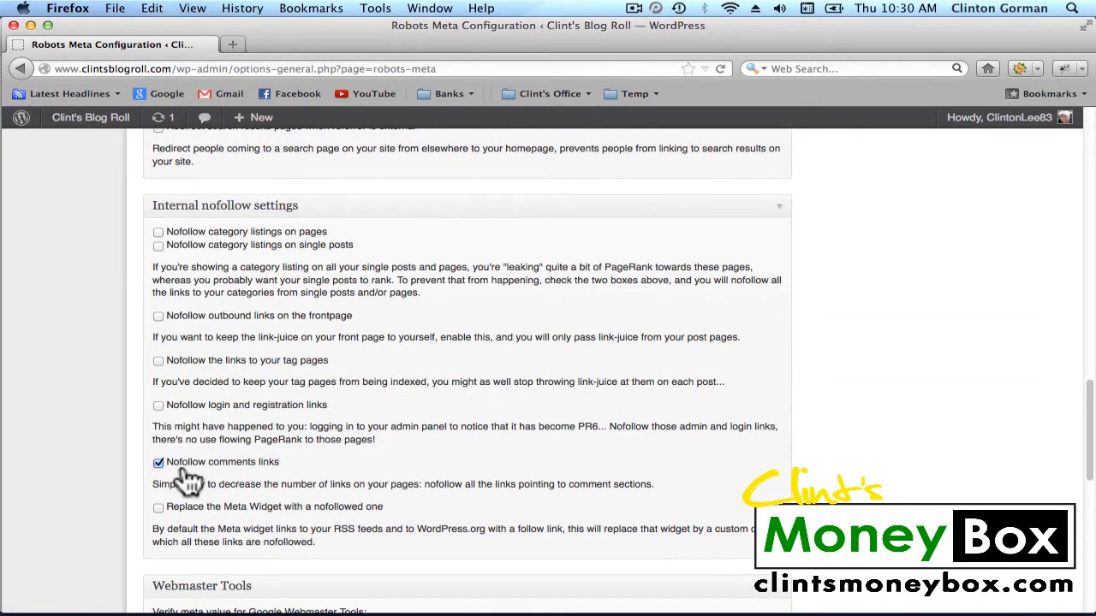
mouse_move(402, 419)
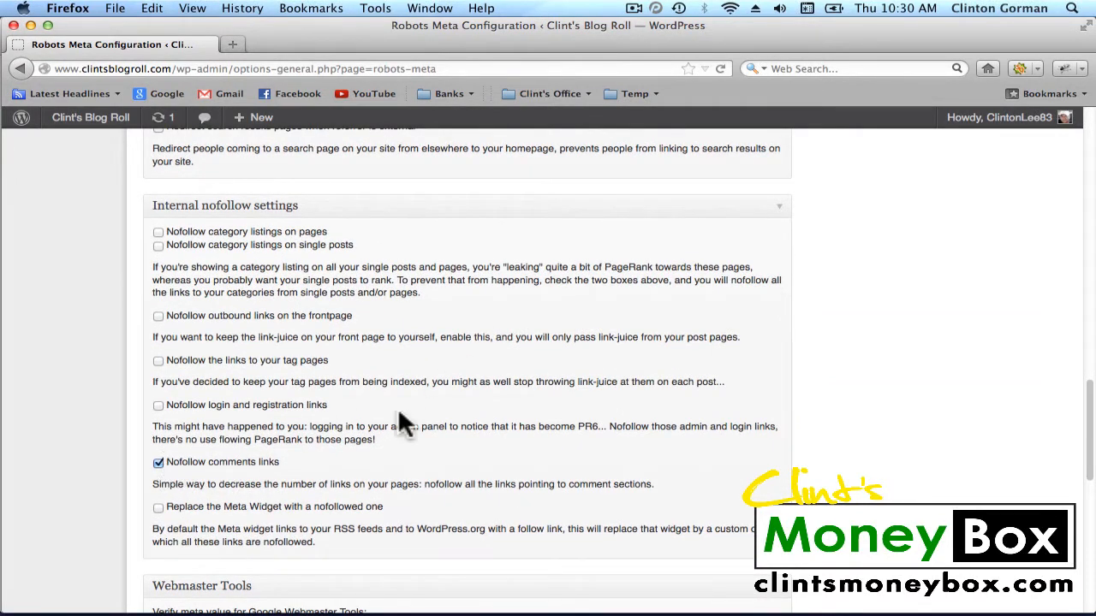
scroll("down", 3)
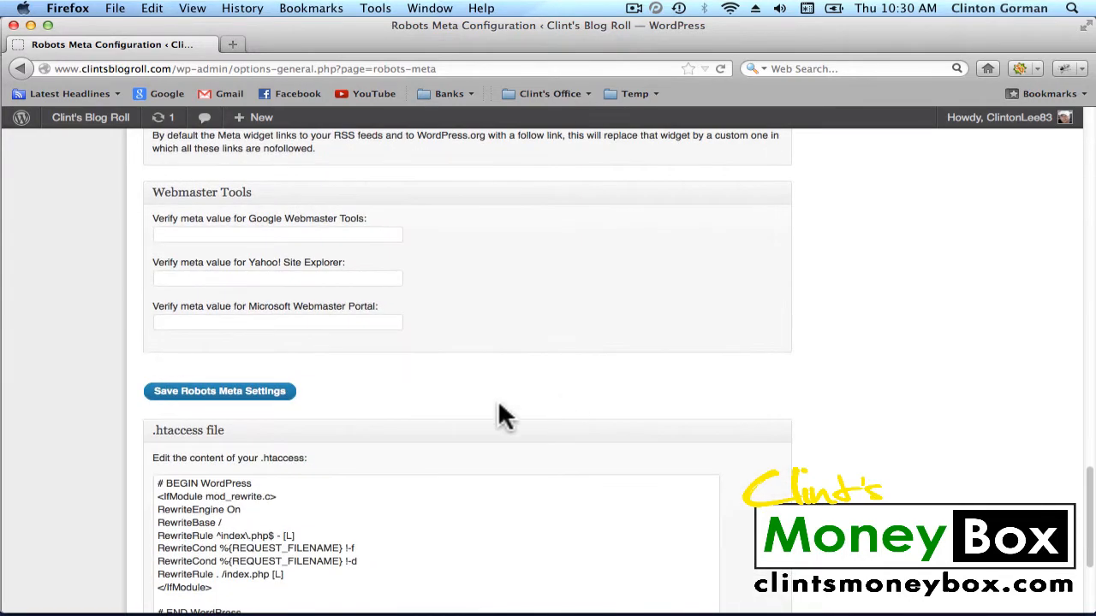
left_click(219, 391)
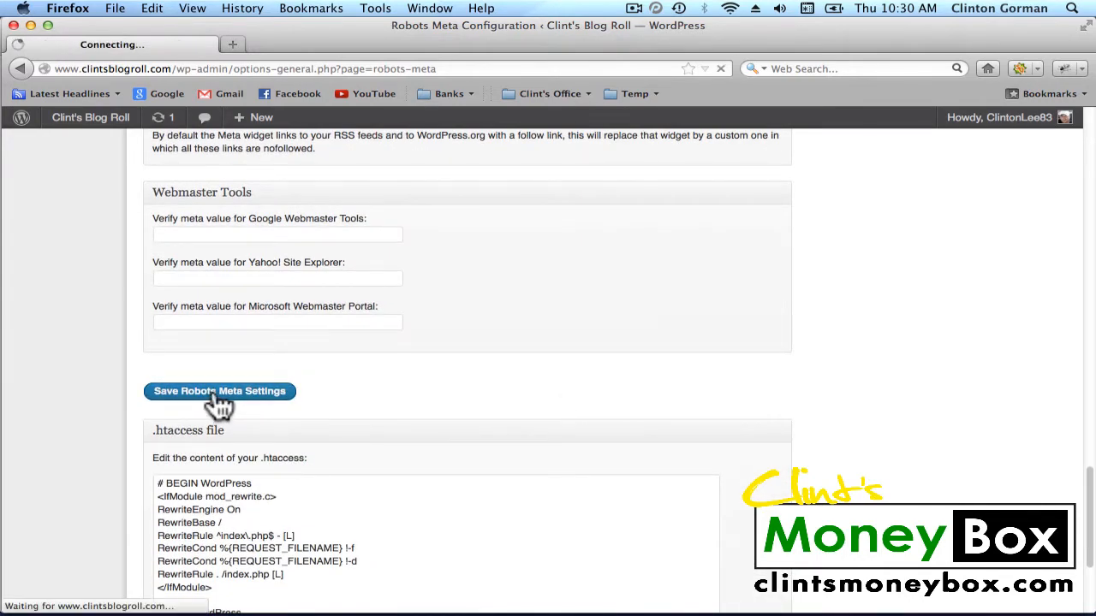
left_click(219, 392)
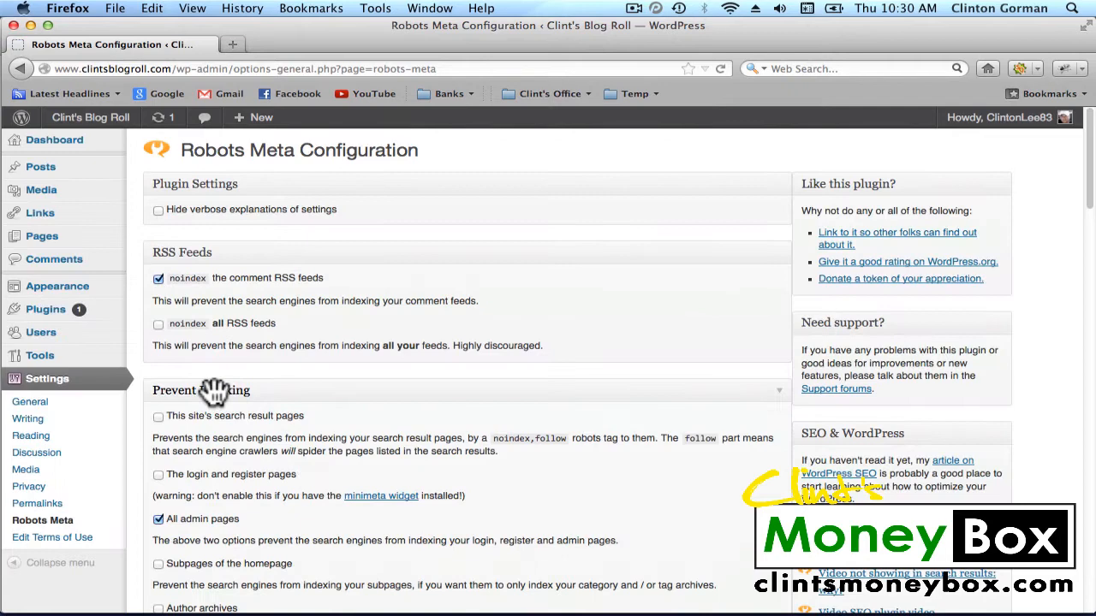
mouse_move(556, 364)
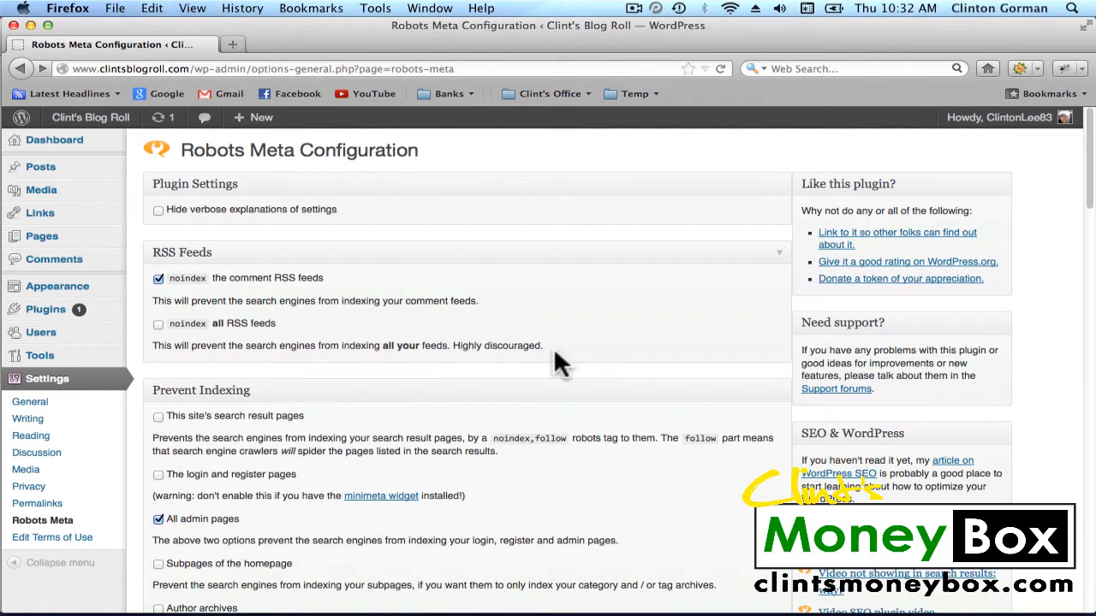
mouse_move(41, 236)
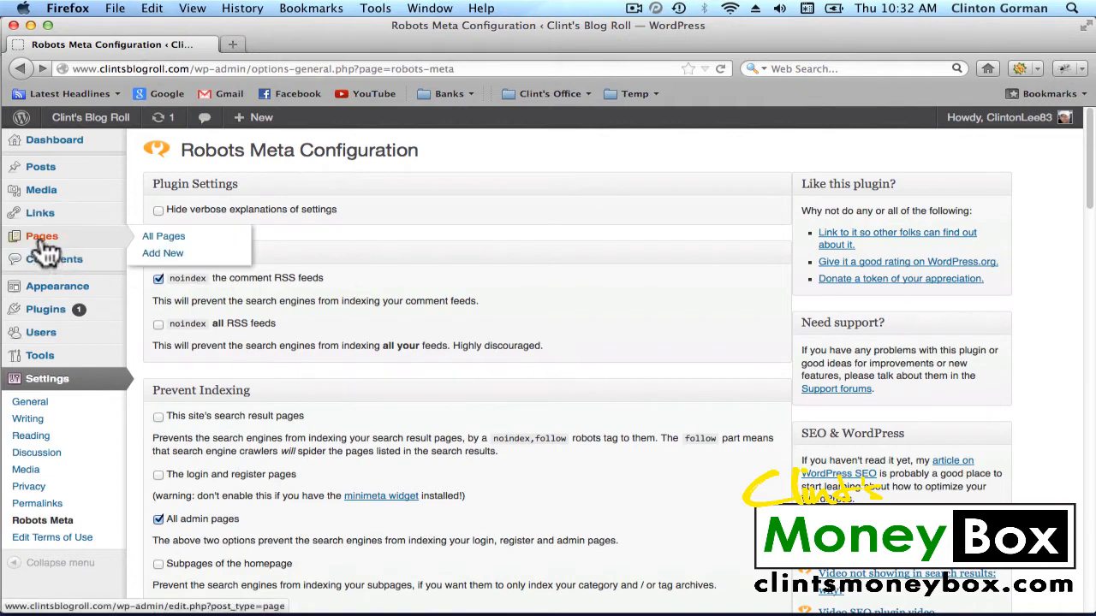
Show All Pages from the Pages menu in the admin sidebar.
left_click(163, 236)
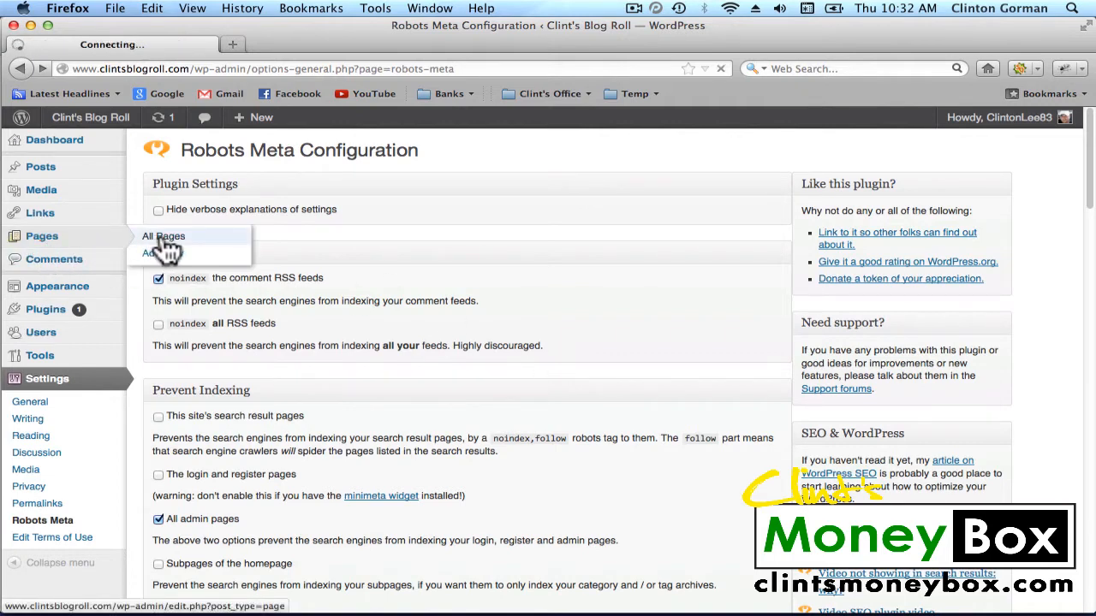
left_click(162, 235)
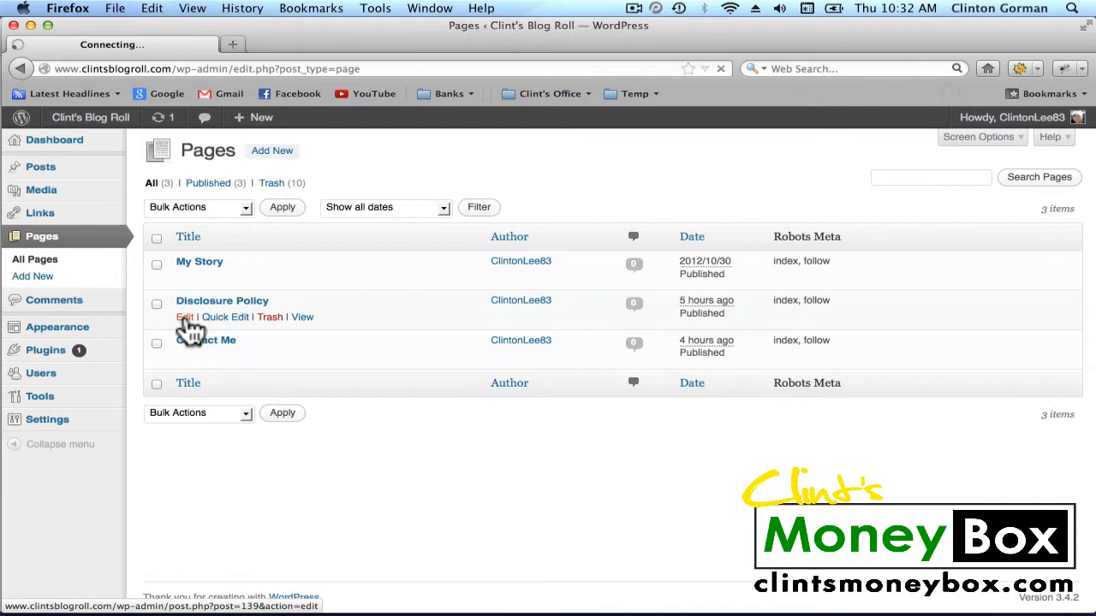
Open the Disclosure Policy edit screen from the Pages list.
left_click(184, 317)
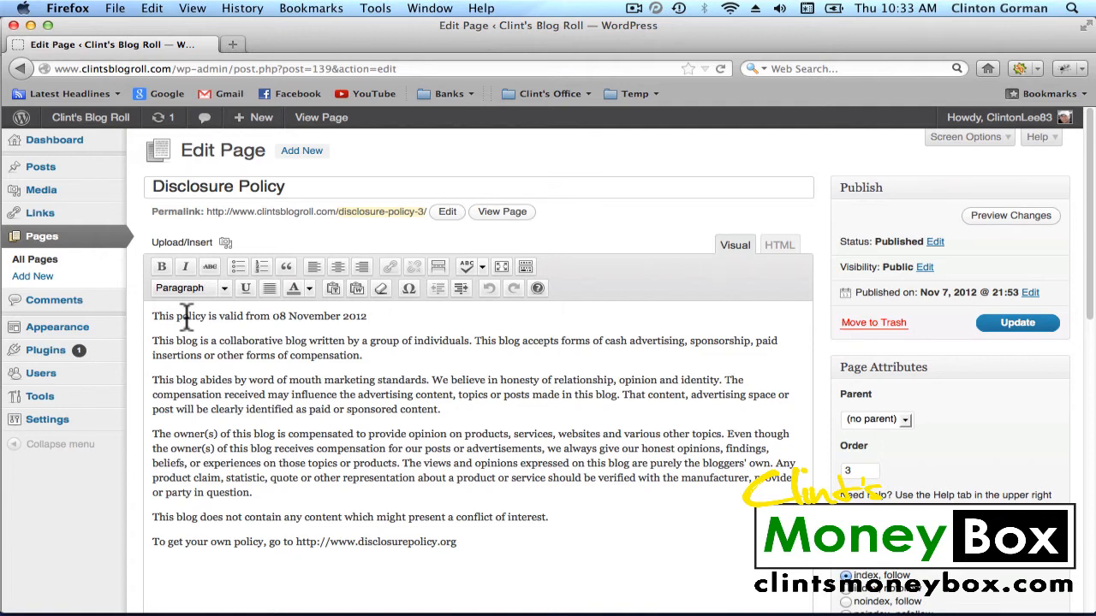
mouse_move(826, 162)
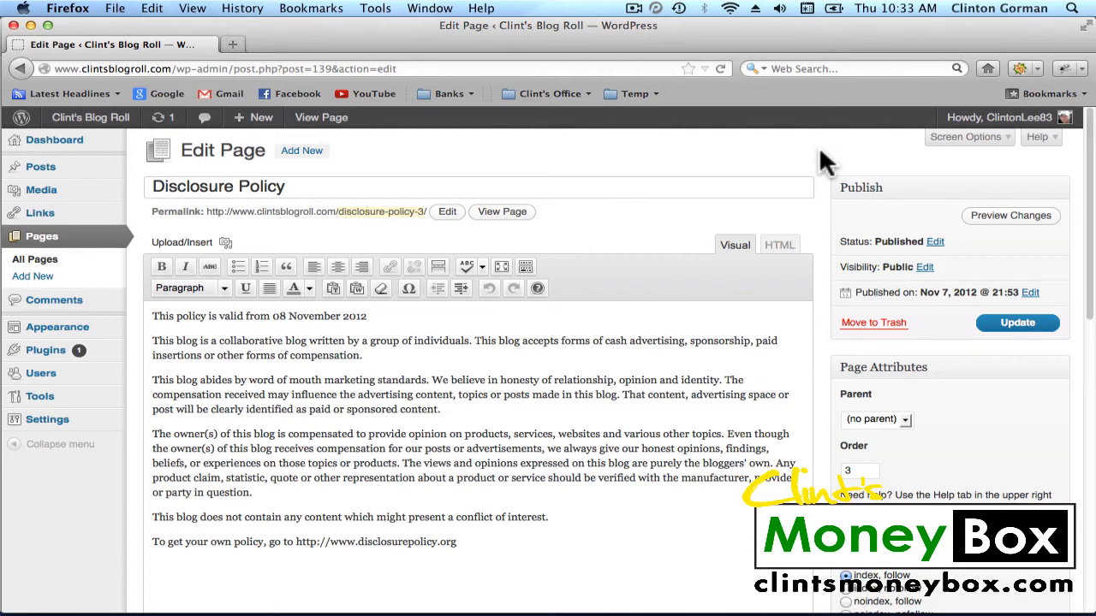
mouse_move(221, 242)
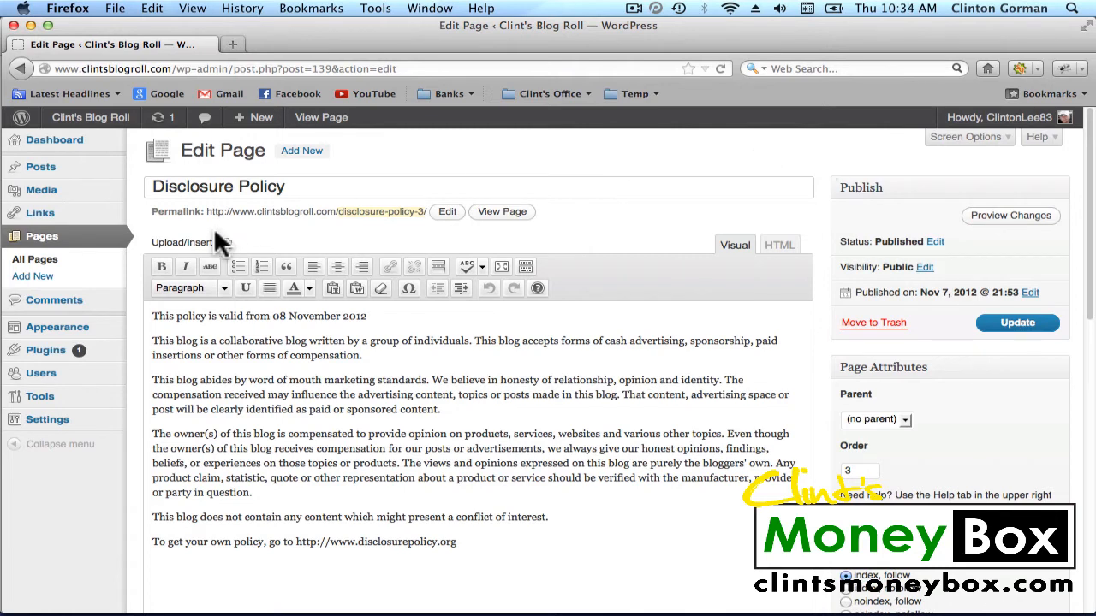
mouse_move(820, 237)
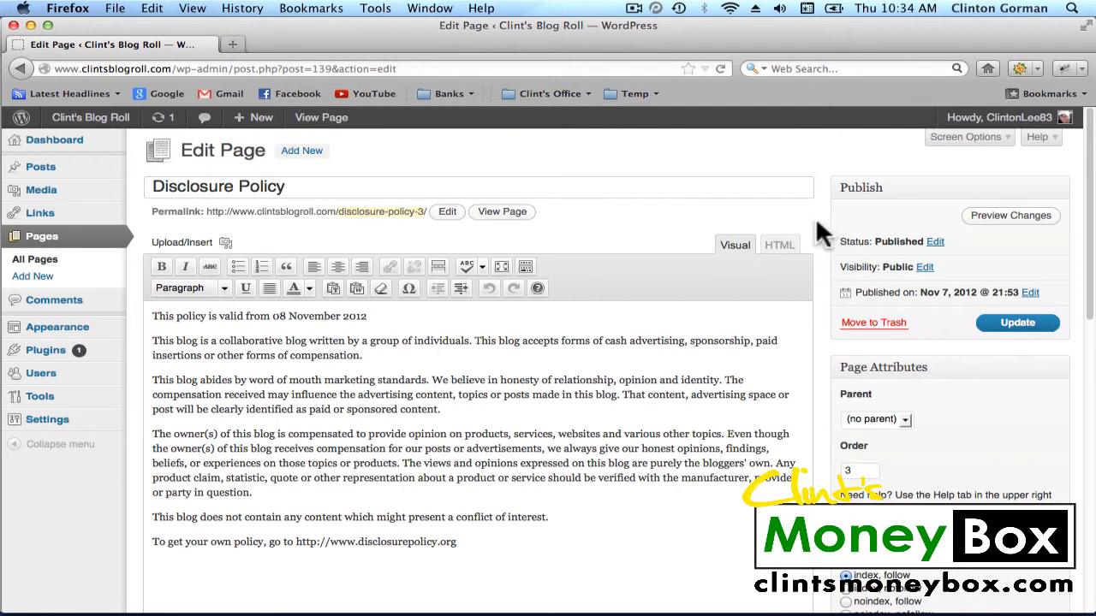
Switch Disclosure Policy's Robots Meta option from "index, follow" to "noindex, nofollow".
scroll("down", 3)
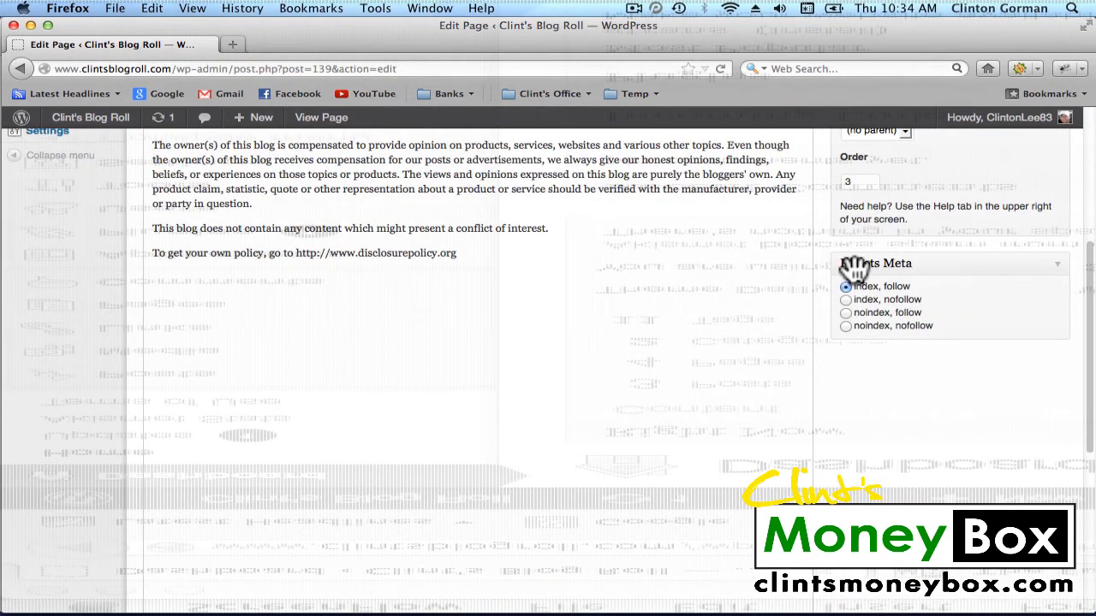
mouse_move(955, 330)
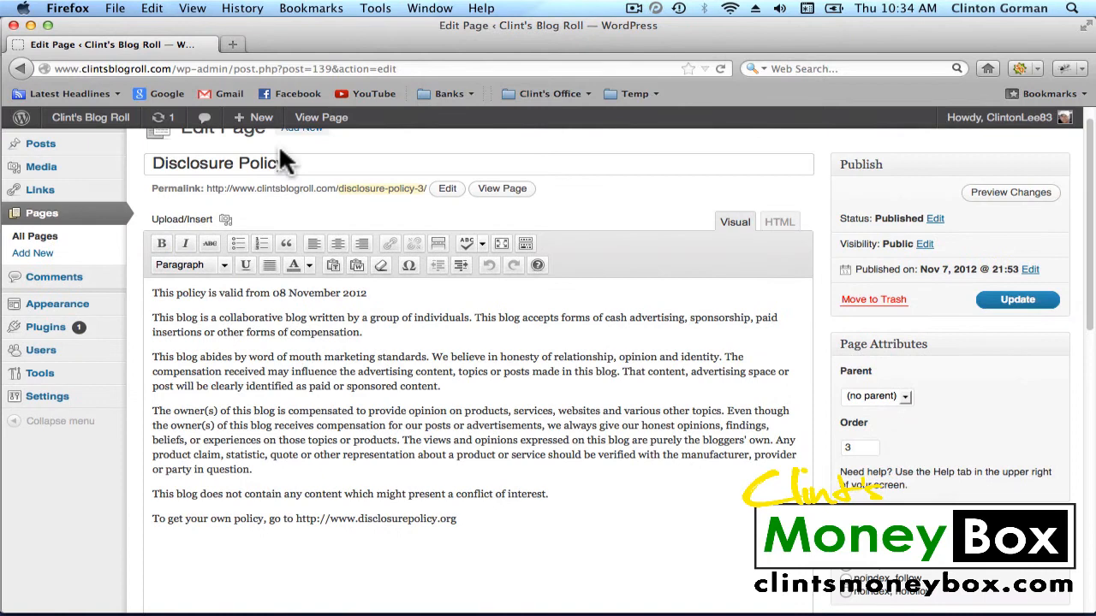
mouse_move(770, 372)
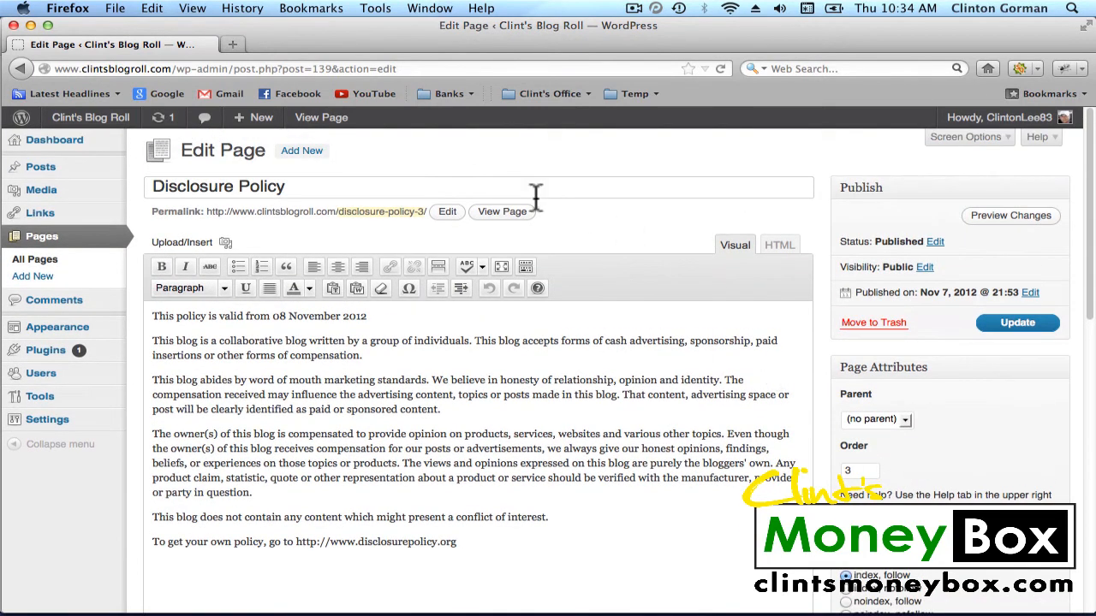
mouse_move(811, 451)
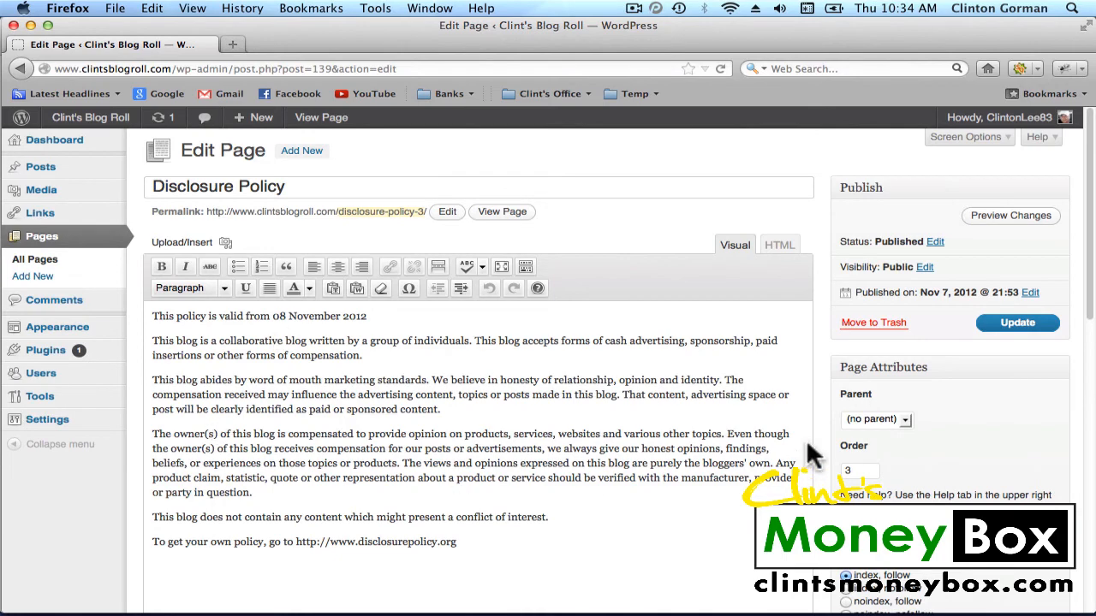
scroll("down", 3)
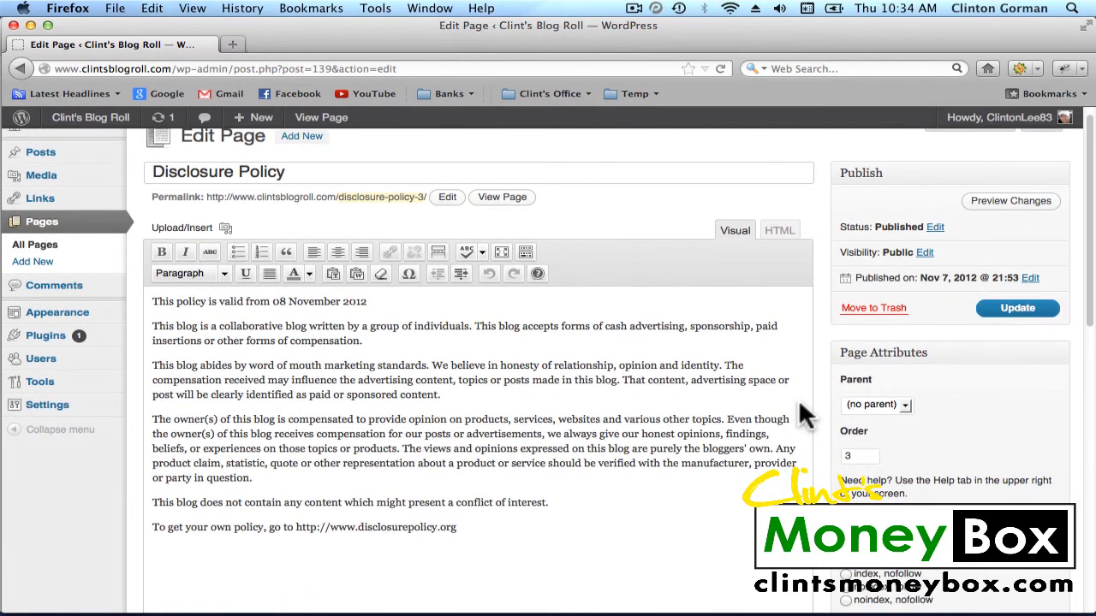
scroll("down", 3)
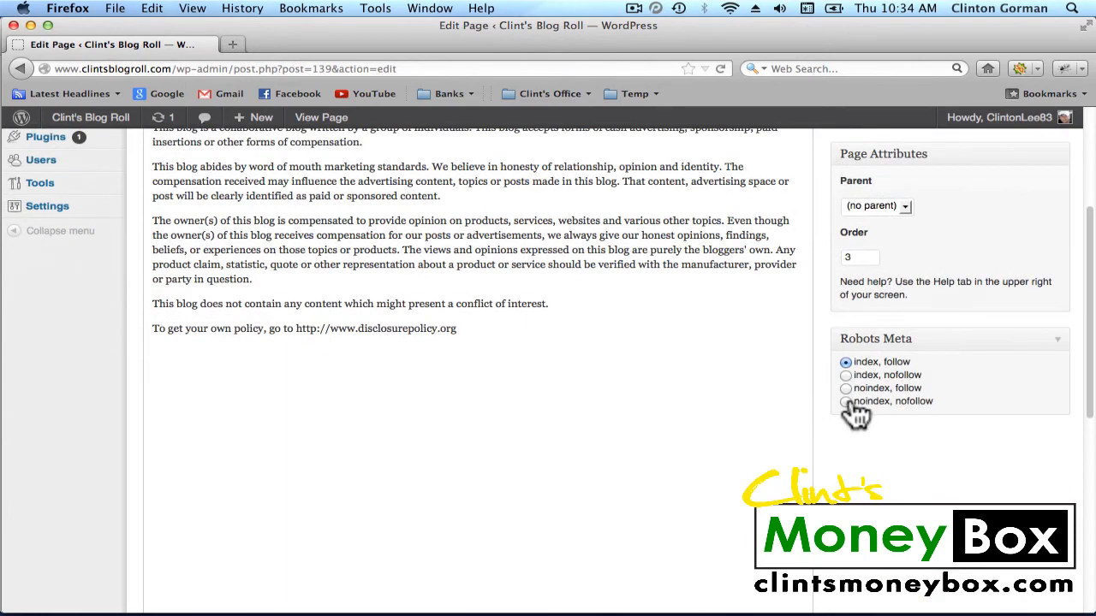
left_click(845, 402)
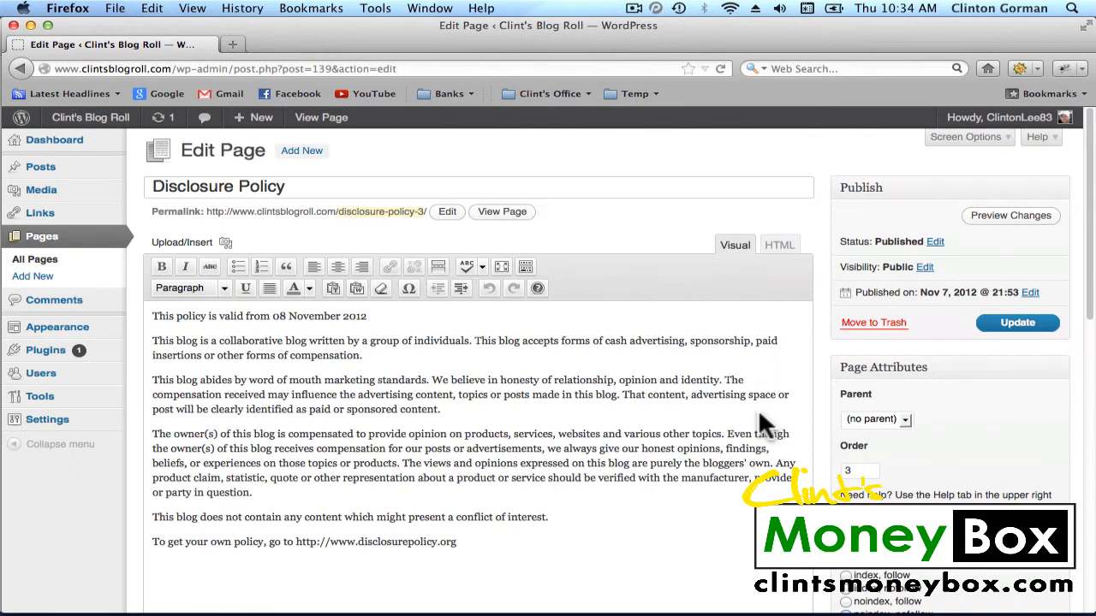
Update the Disclosure Policy page to save its noindex, nofollow setting.
left_click(1017, 323)
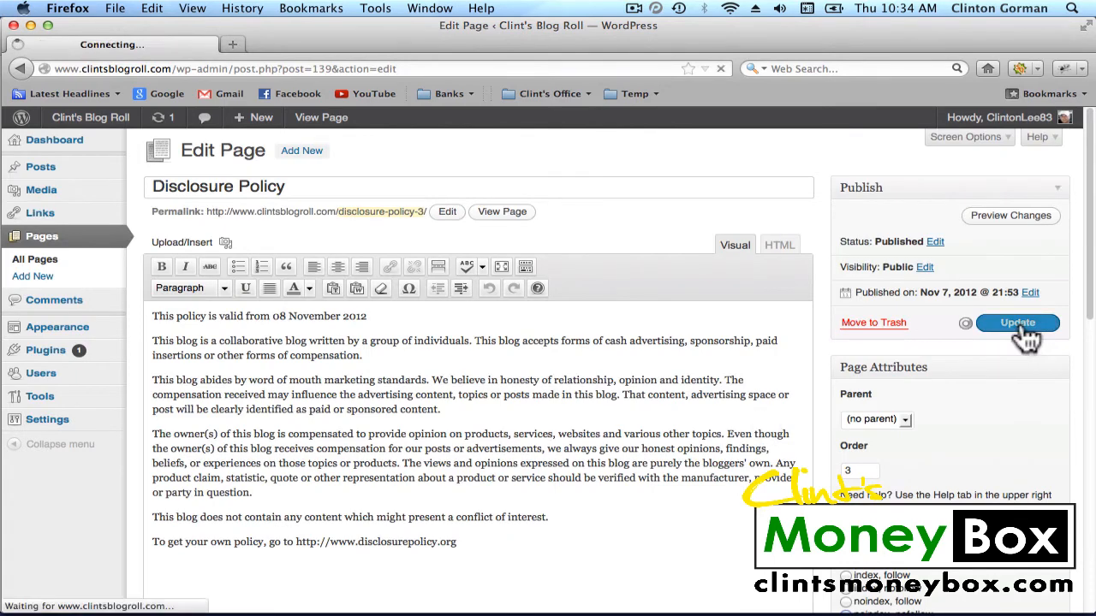
left_click(1016, 323)
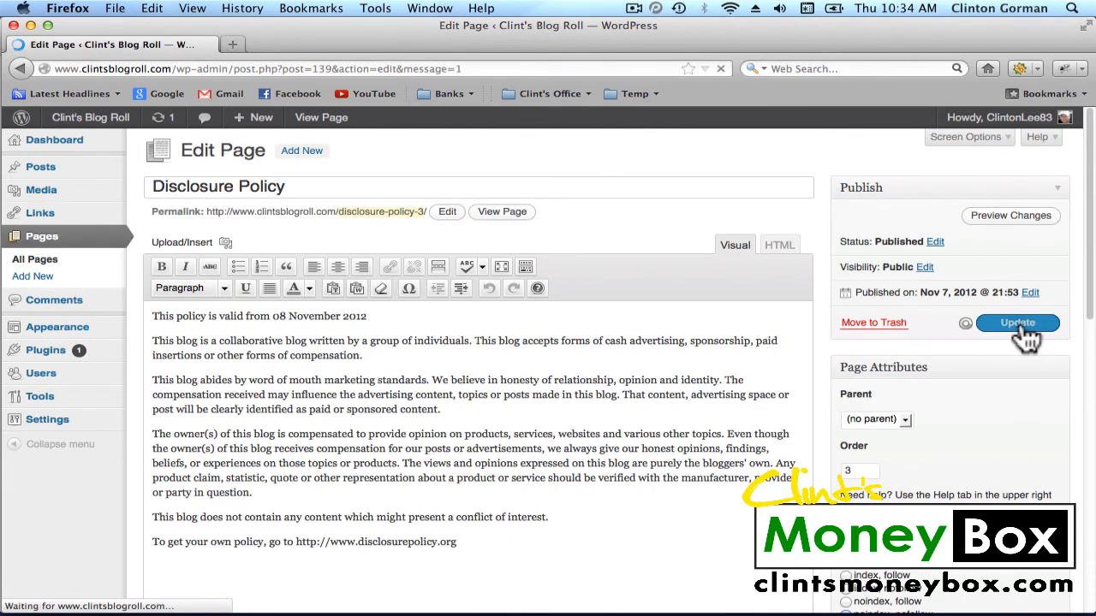
left_click(1018, 322)
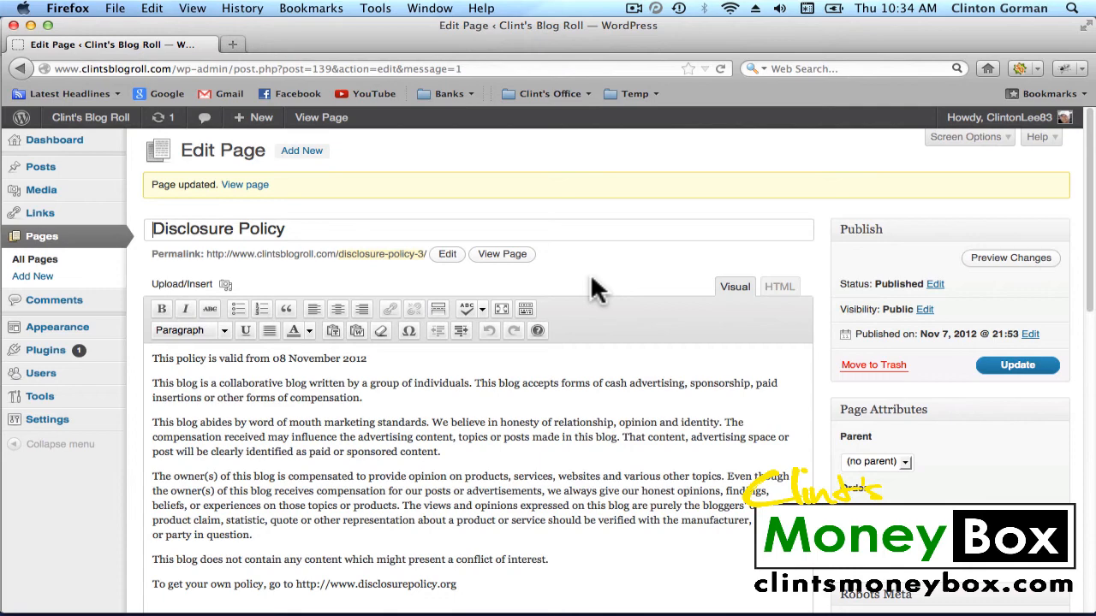
scroll("down", 3)
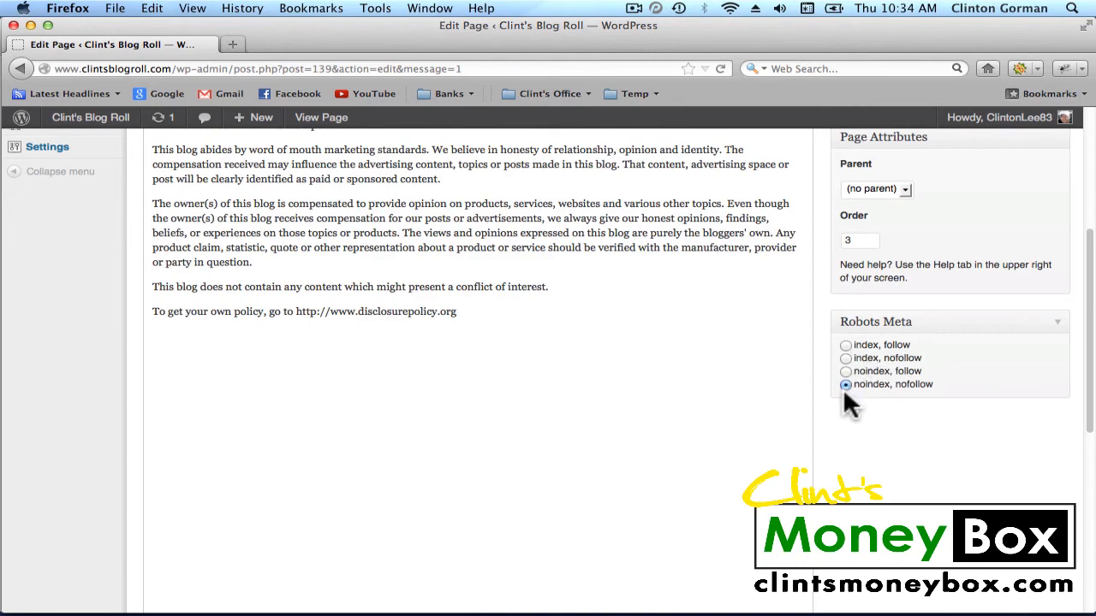
mouse_move(747, 403)
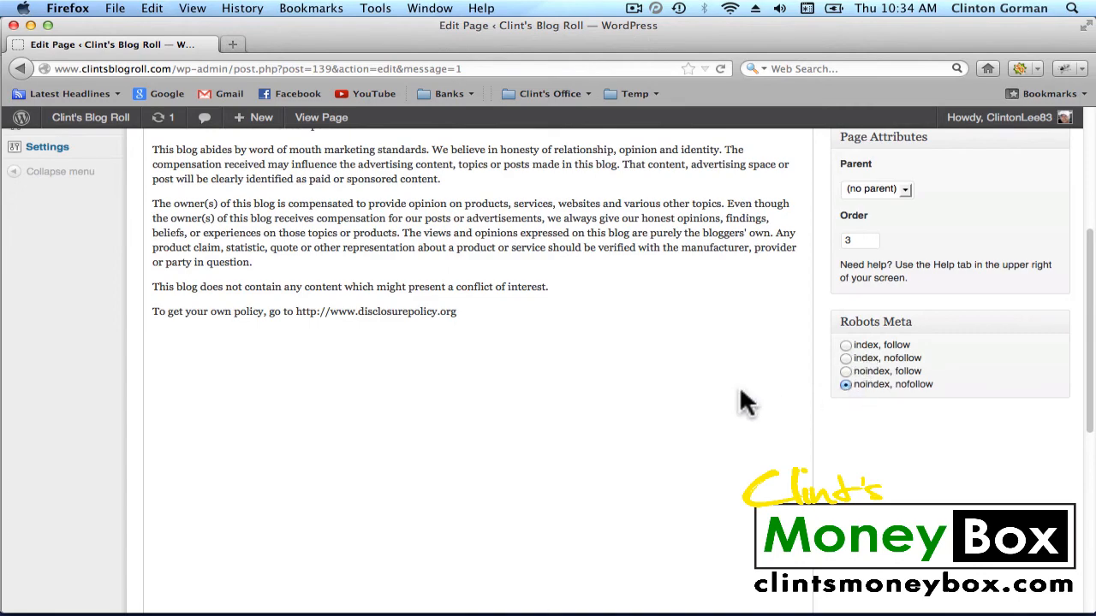